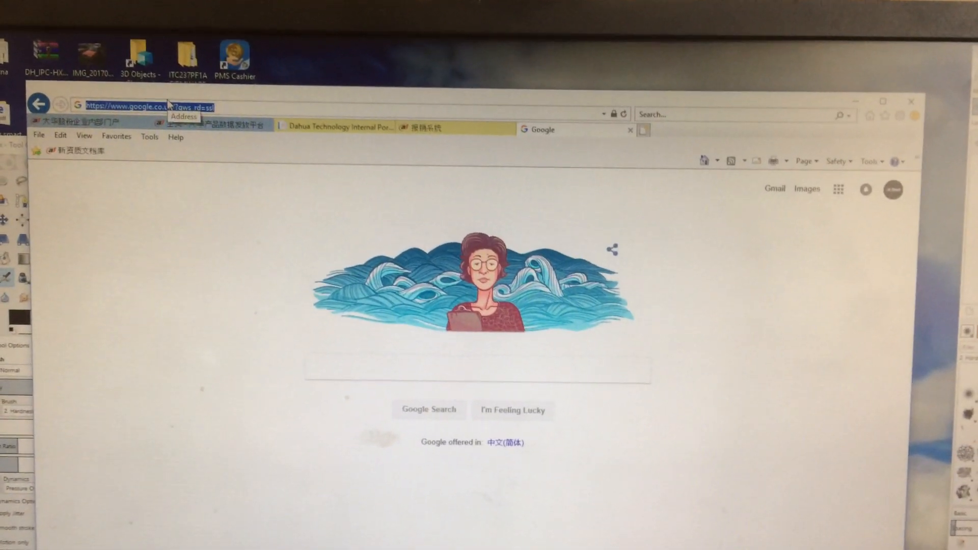
Go to the recorder's web page at 192.168.1.35.
{"action": "type", "text": "192.168.1.35/"}
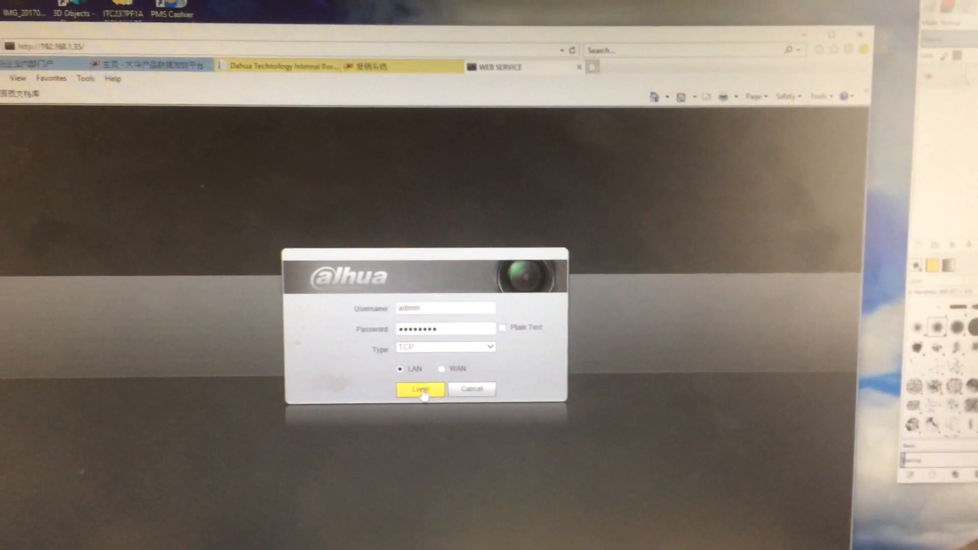
Log in to the recorder and switch to the Playback view.
{"action": "left_click", "coordinate": [419, 388]}
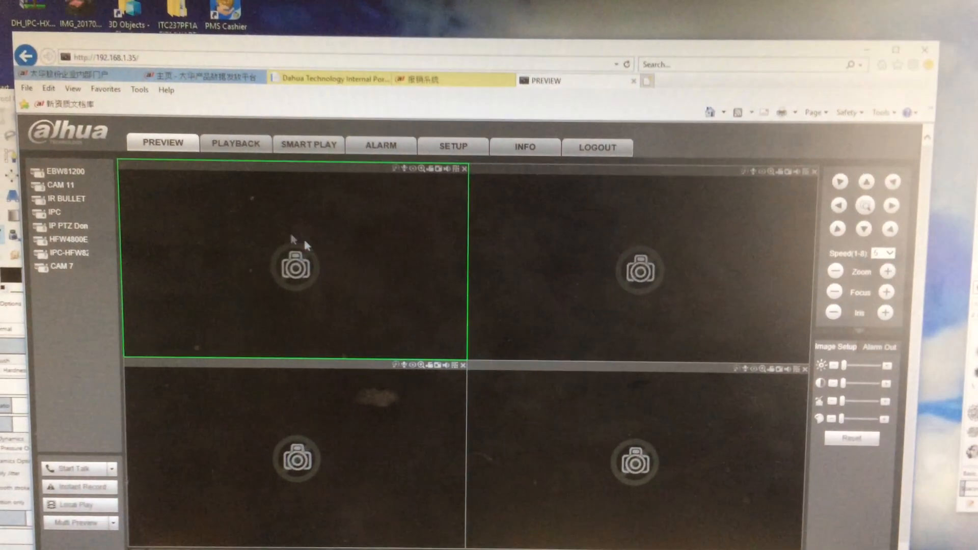
{"action": "left_click", "coordinate": [229, 127]}
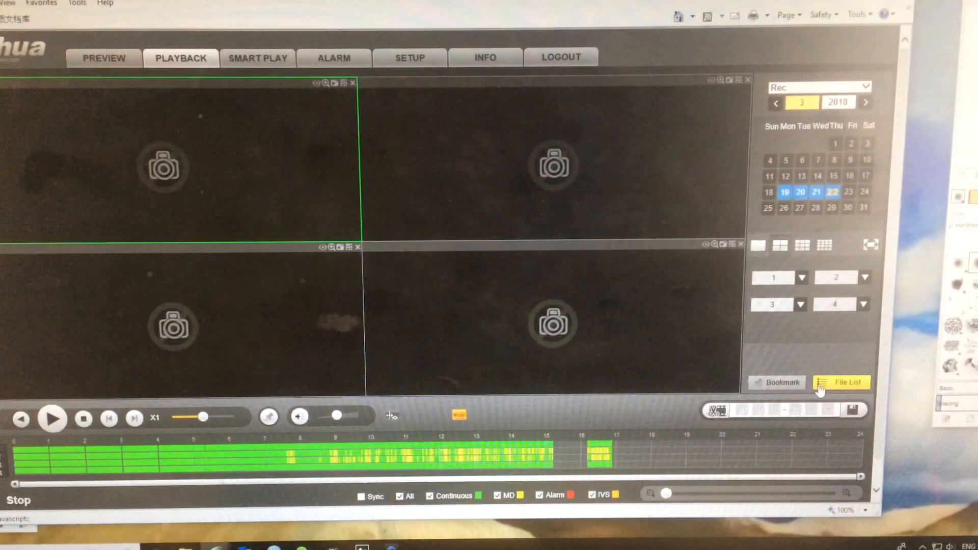
Show the recorded file list and go to the Download By File page for 2018-03-22.
{"action": "left_click", "coordinate": [841, 382]}
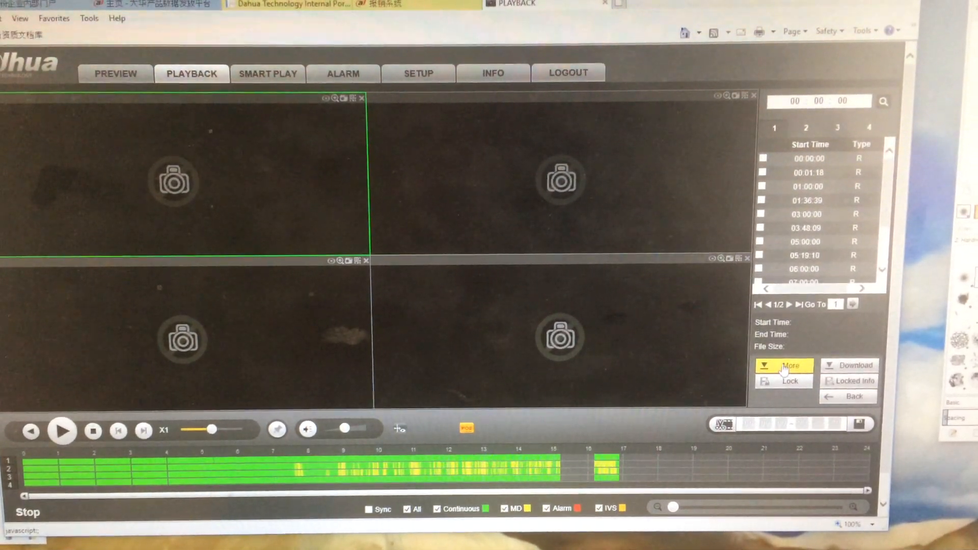
{"action": "left_click", "coordinate": [790, 366]}
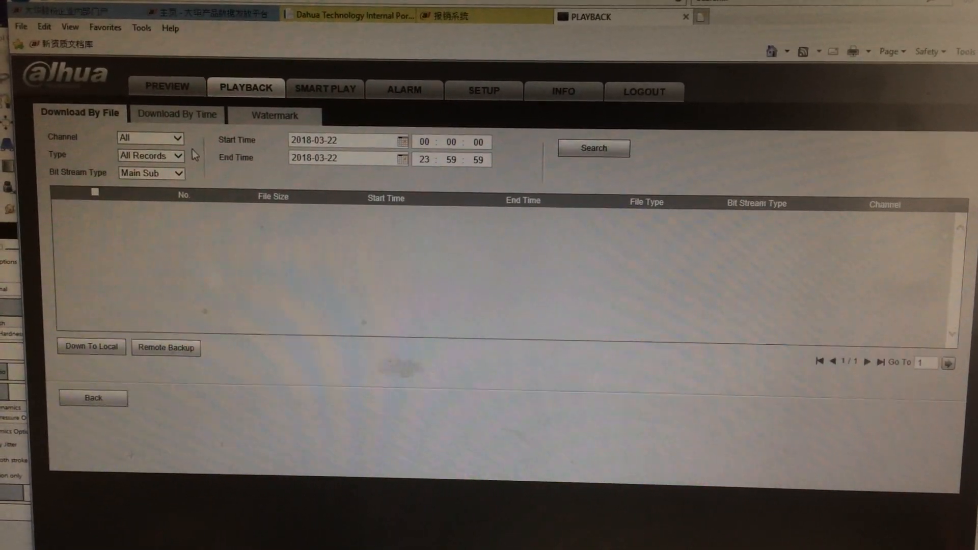
Search all channels and all record types for 2018-03-22, then start saving the ticked files locally.
{"action": "left_click", "coordinate": [150, 138]}
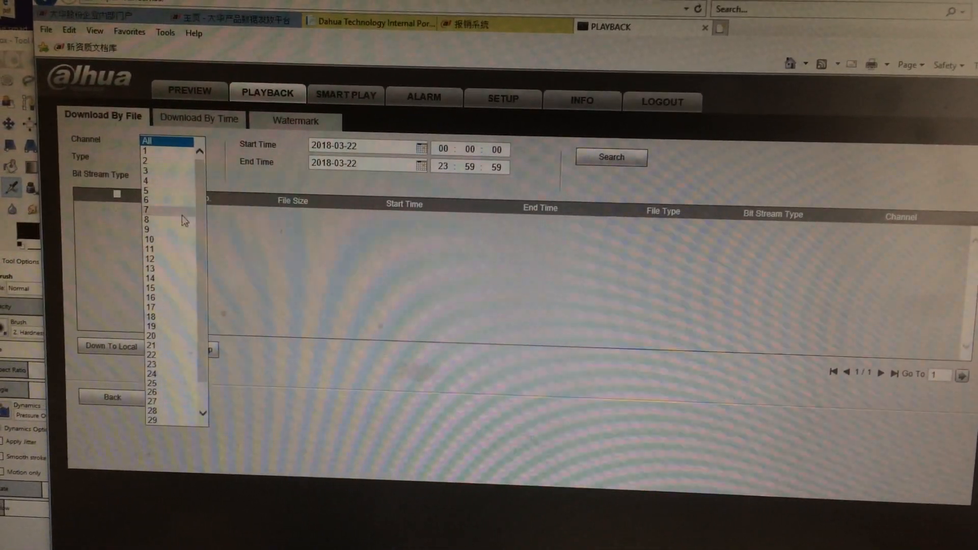
{"action": "left_click", "coordinate": [165, 140]}
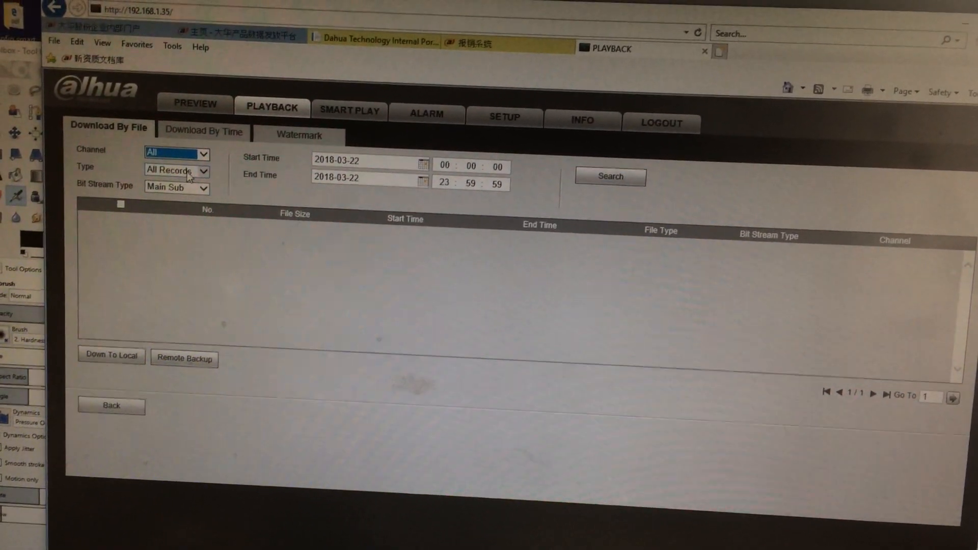
{"action": "left_click", "coordinate": [177, 170]}
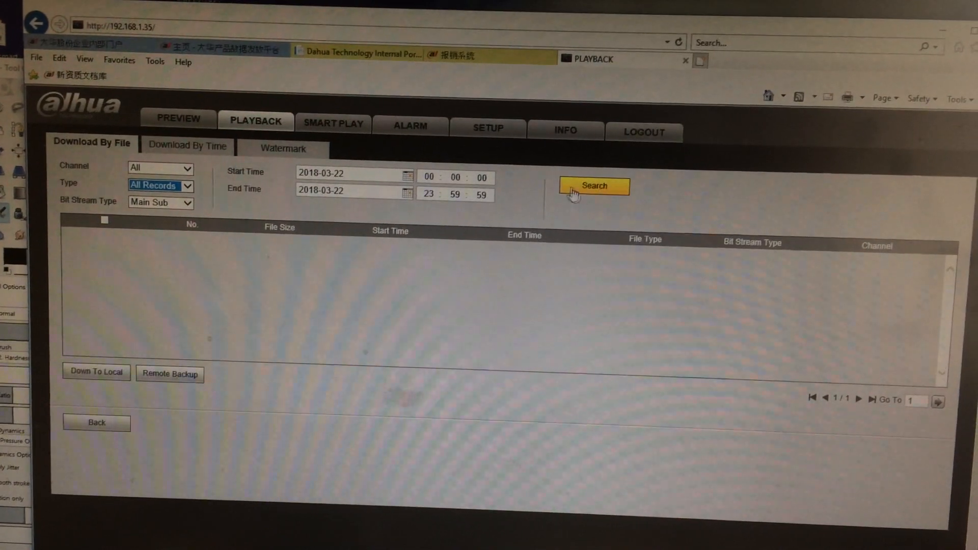
{"action": "left_click", "coordinate": [593, 185]}
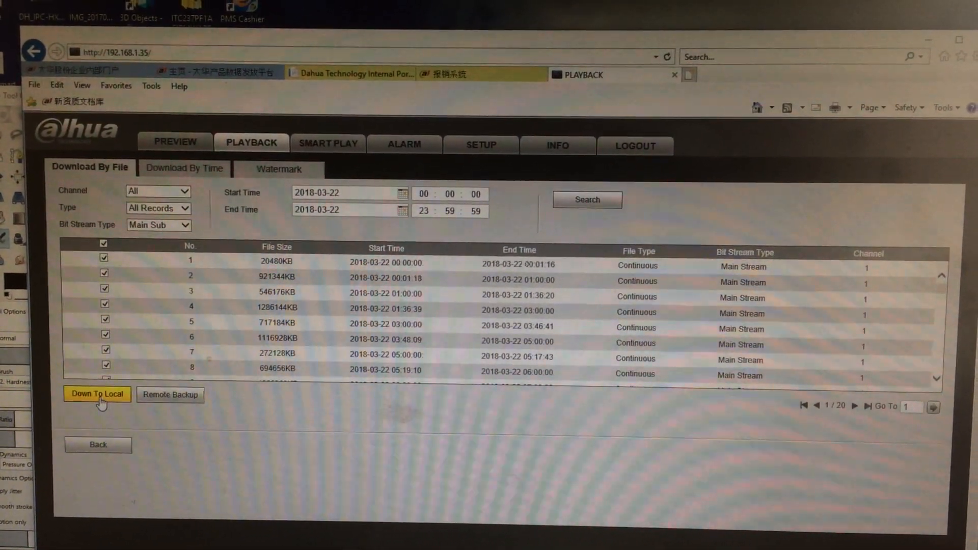
{"action": "left_click", "coordinate": [98, 394]}
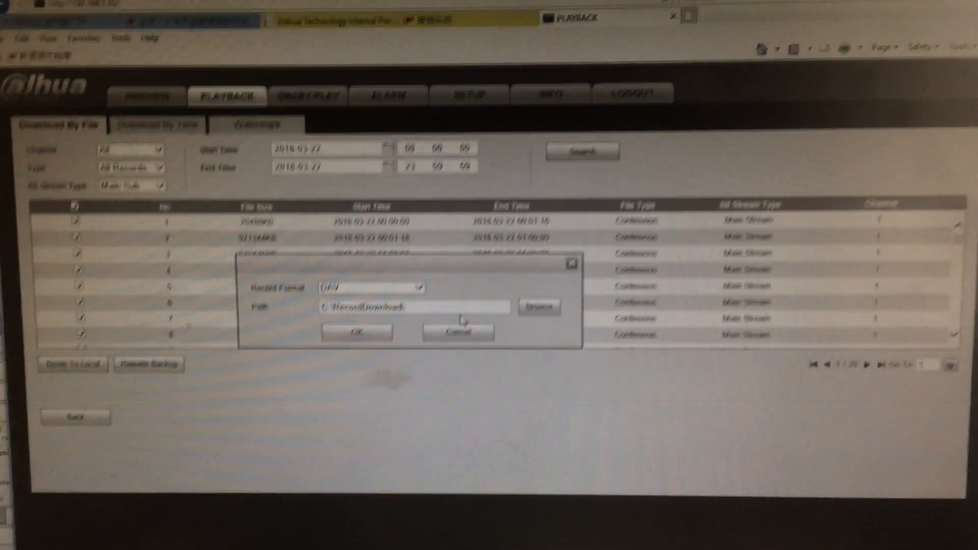
Confirm DAV format and folder C:\RecordDownload\ to begin the download.
{"action": "left_click", "coordinate": [538, 307]}
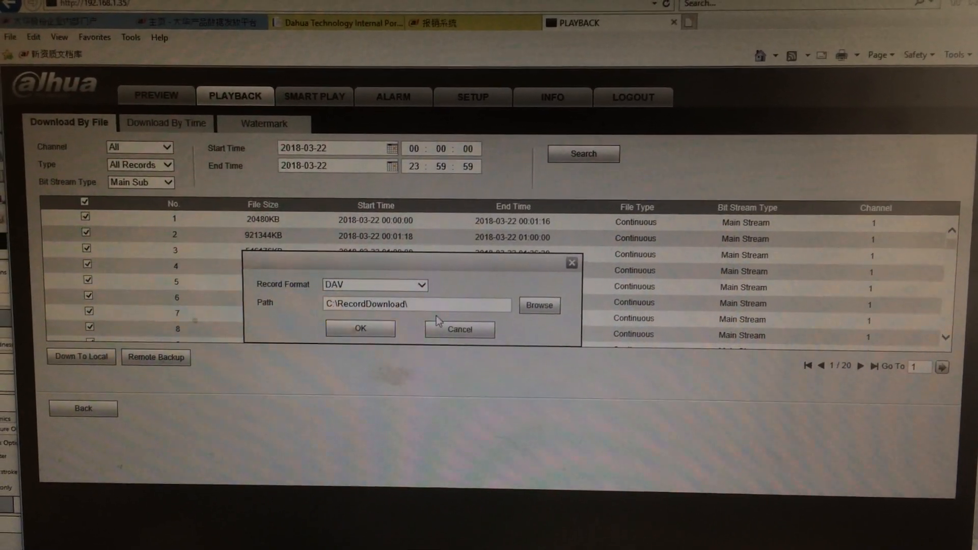
{"action": "left_click", "coordinate": [360, 328]}
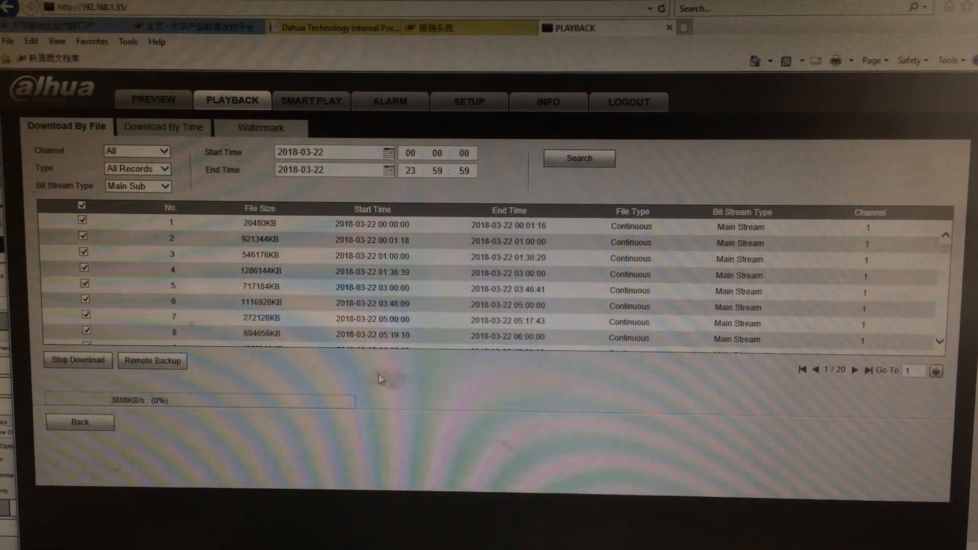